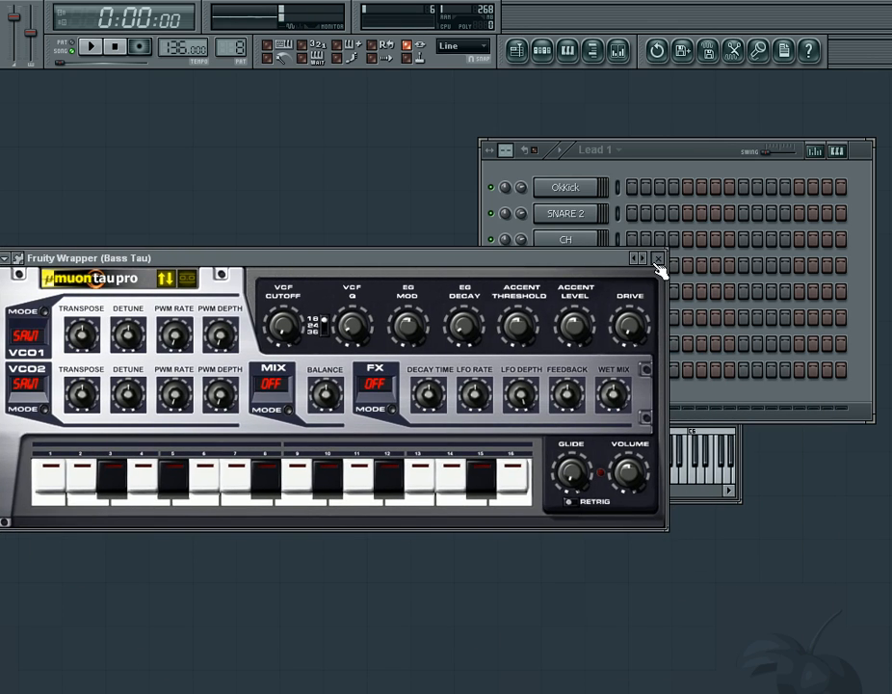
Review the Chords and Lead 1 instruments, then the last channel's Fruity Slicer drum loop
left_click(660, 258)
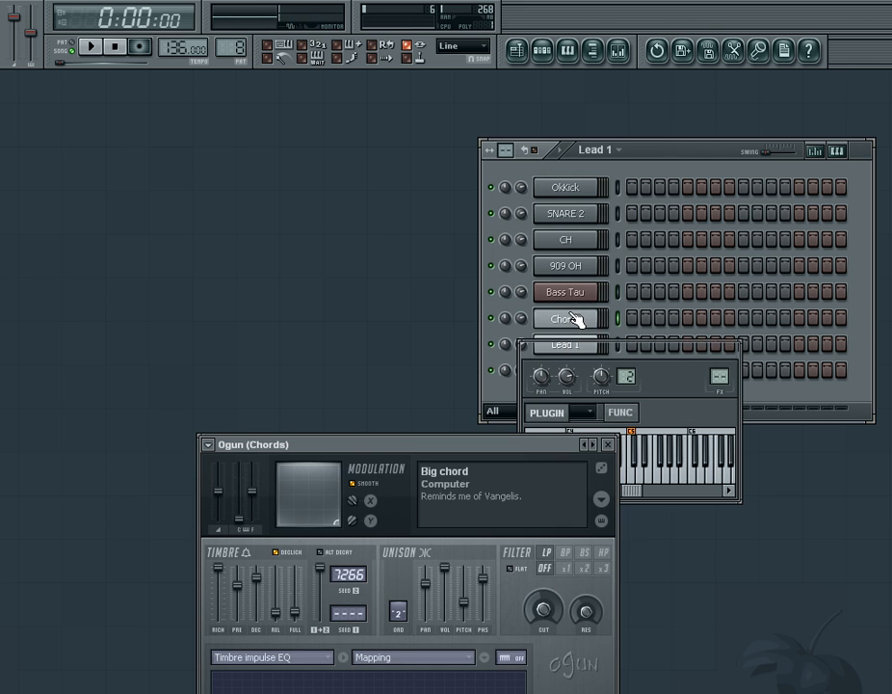
left_click(568, 318)
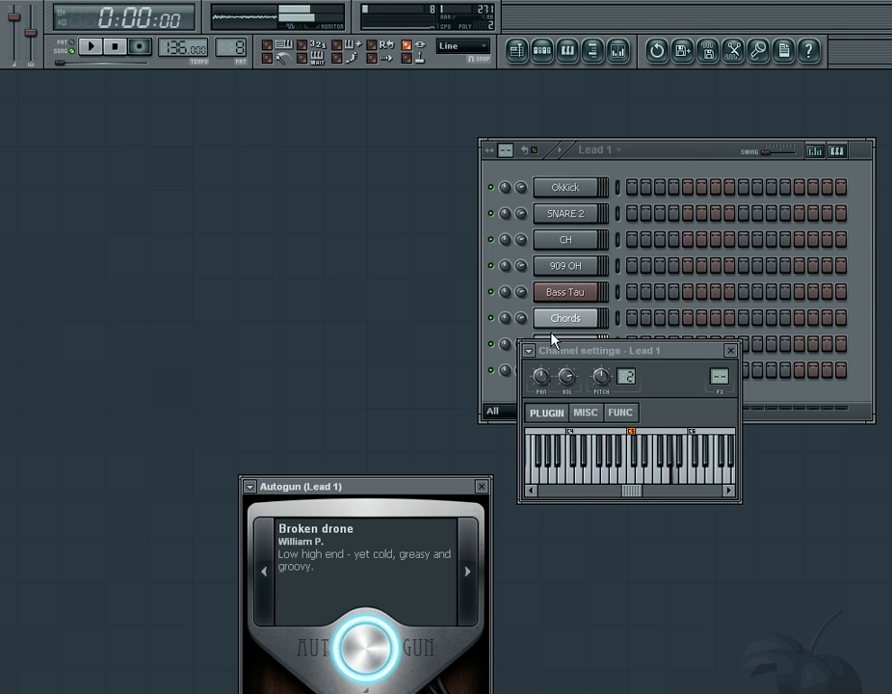
left_click(731, 351)
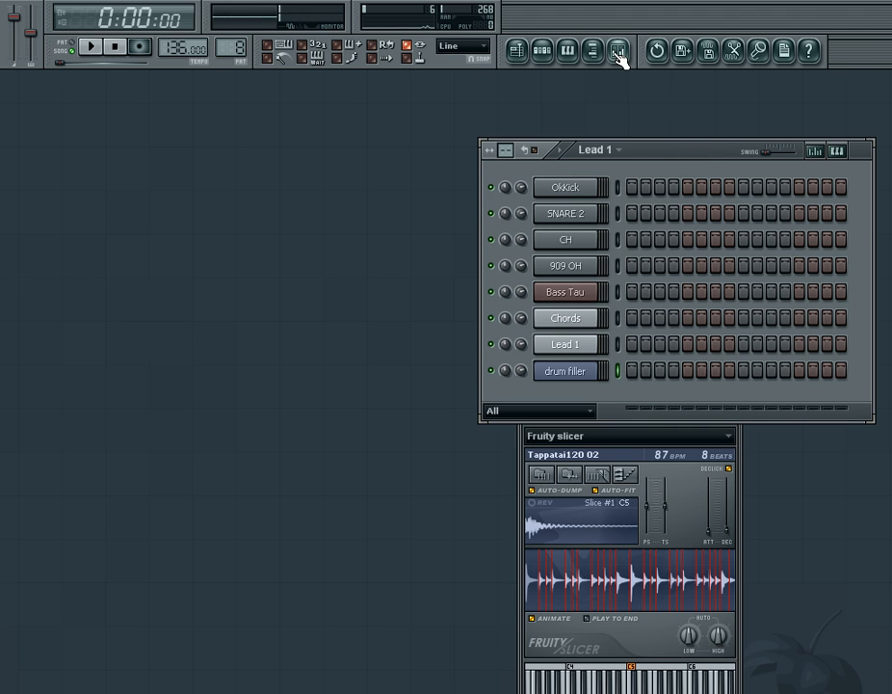
Show the Playlist and play the intro sequence of drum, chord and lead patterns once, then stop
left_click(517, 50)
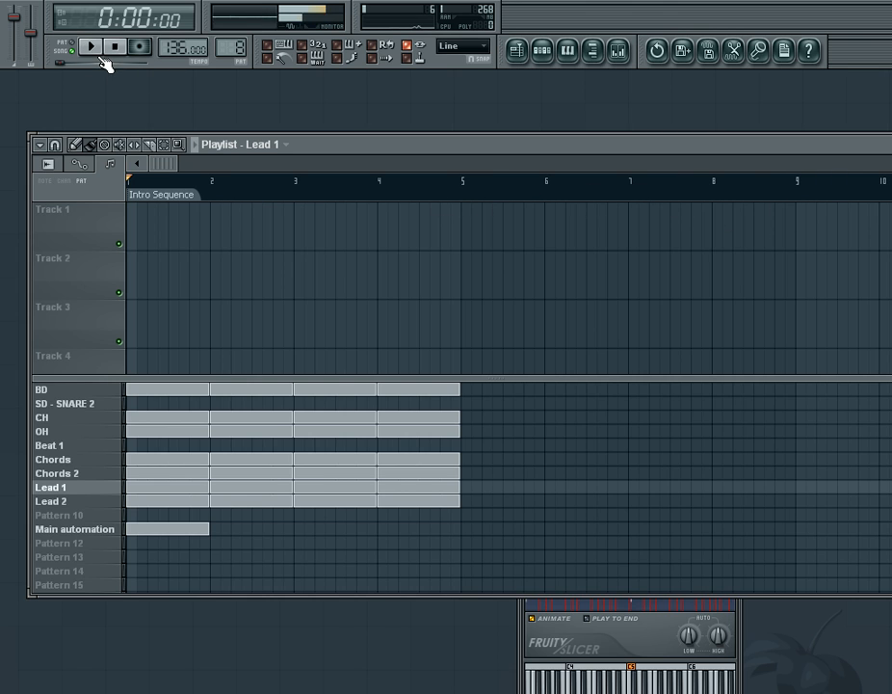
left_click(89, 46)
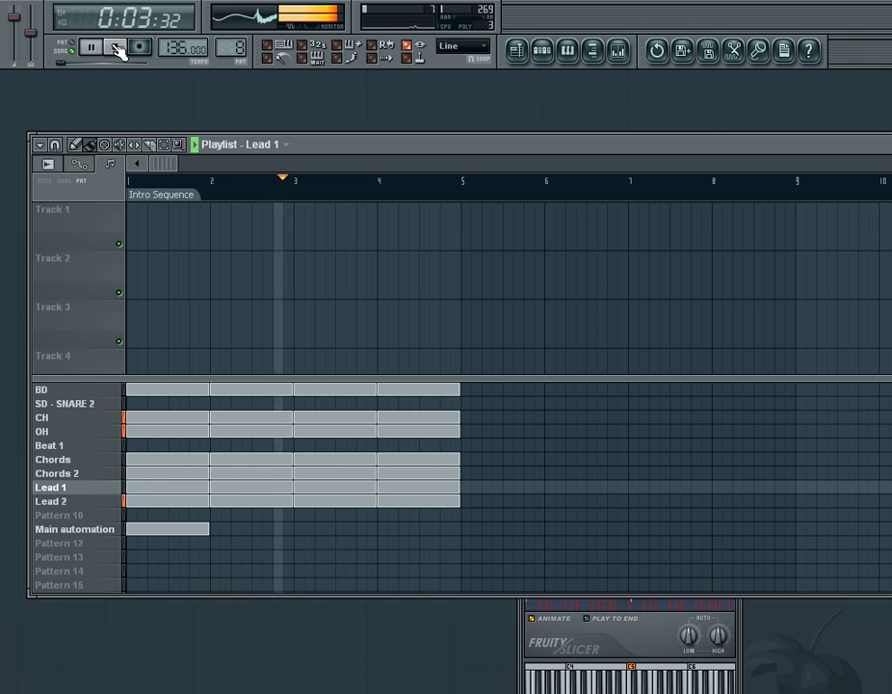
left_click(115, 47)
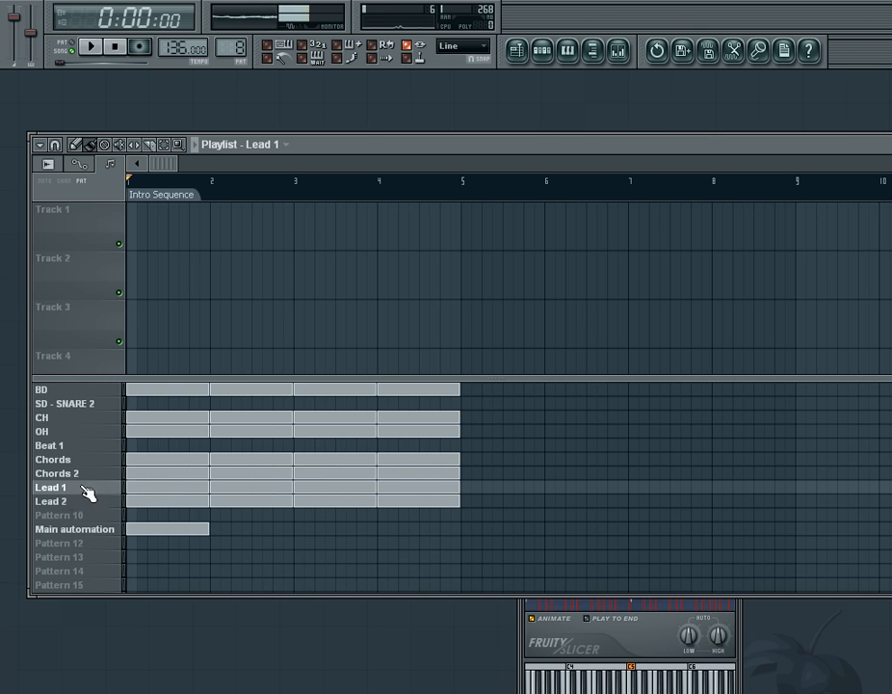
left_click(617, 50)
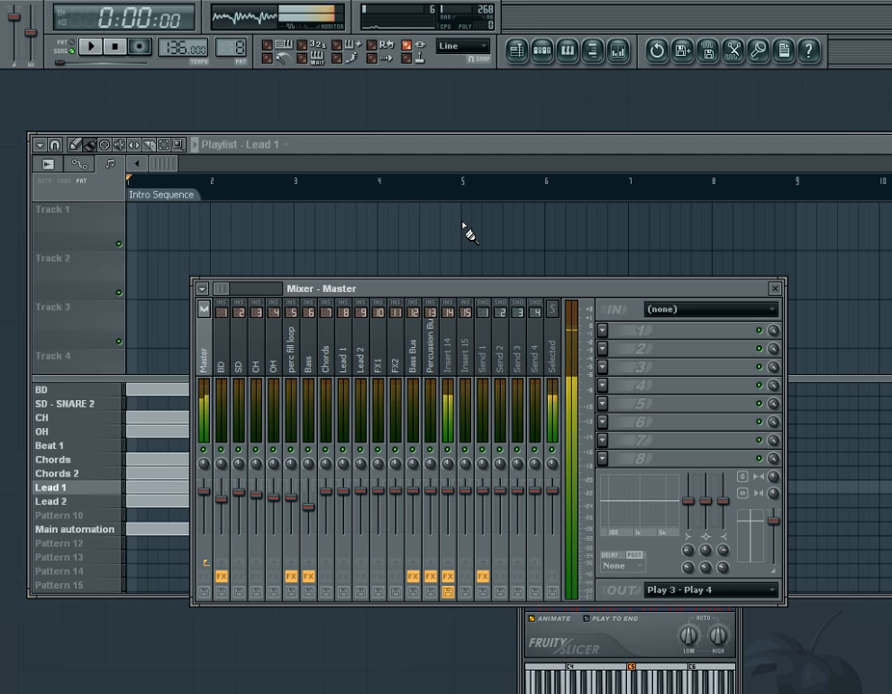
mouse_move(19, 92)
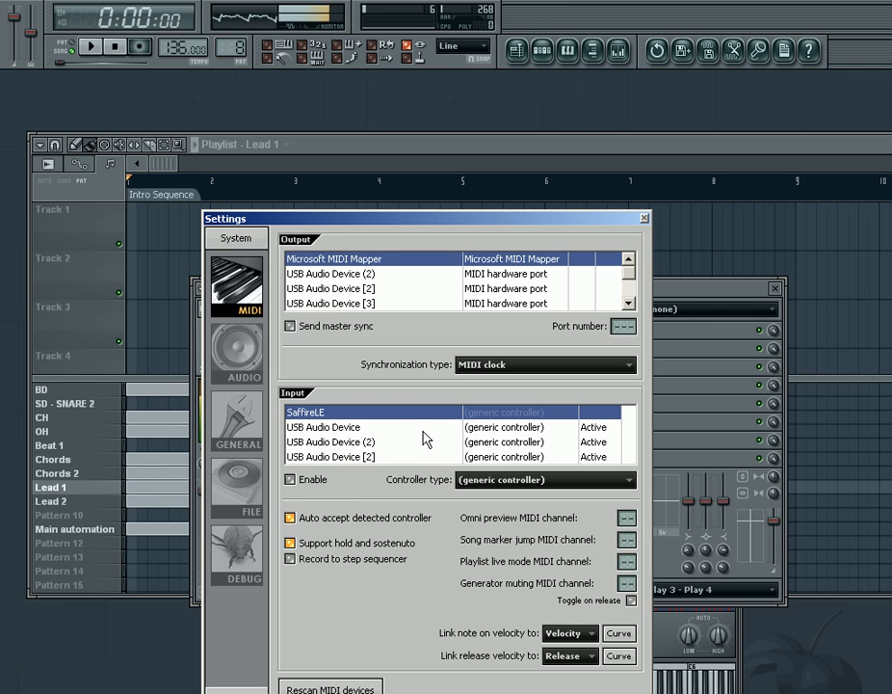
mouse_move(377, 493)
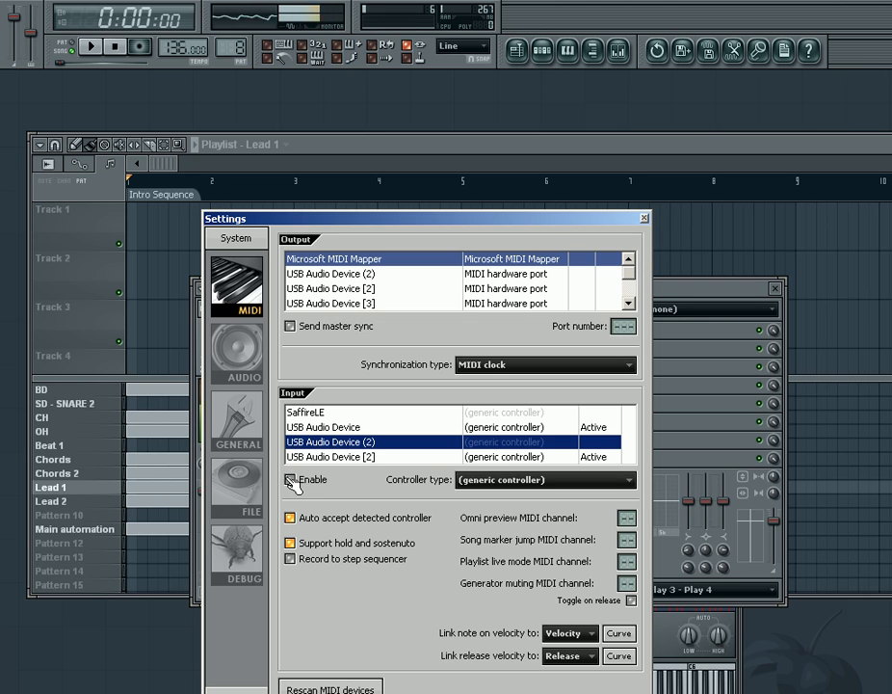
Tick Enable for the USB Audio Device (2) MIDI input
left_click(289, 478)
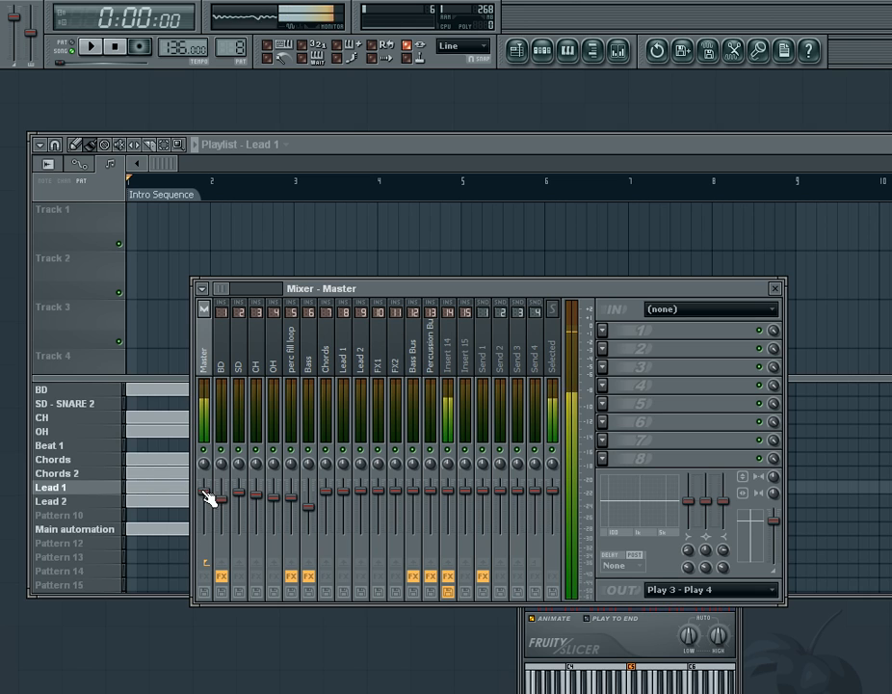
Choose Link to controller on a mixer track's volume fader
right_click(220, 499)
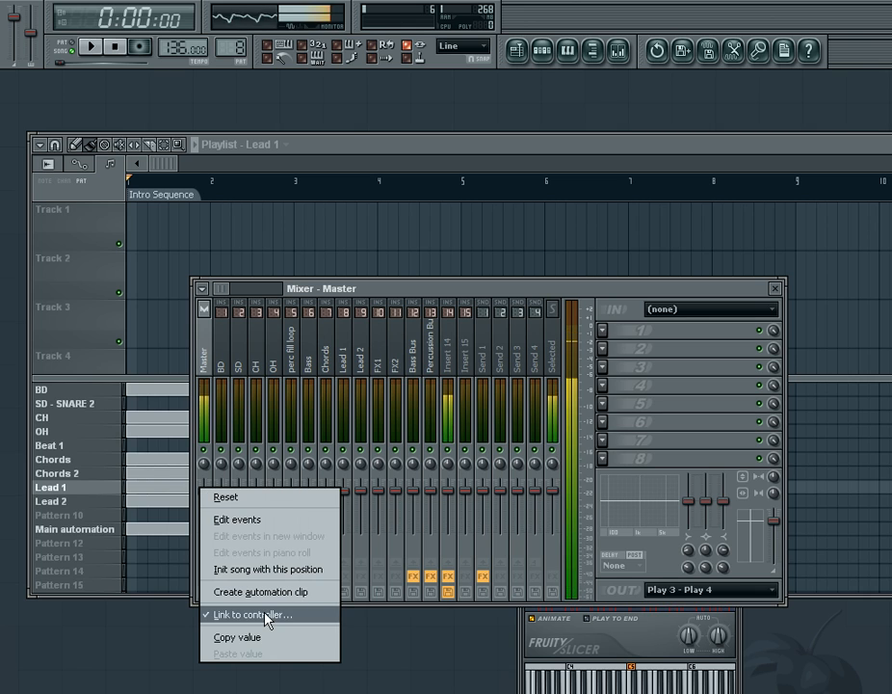
left_click(254, 613)
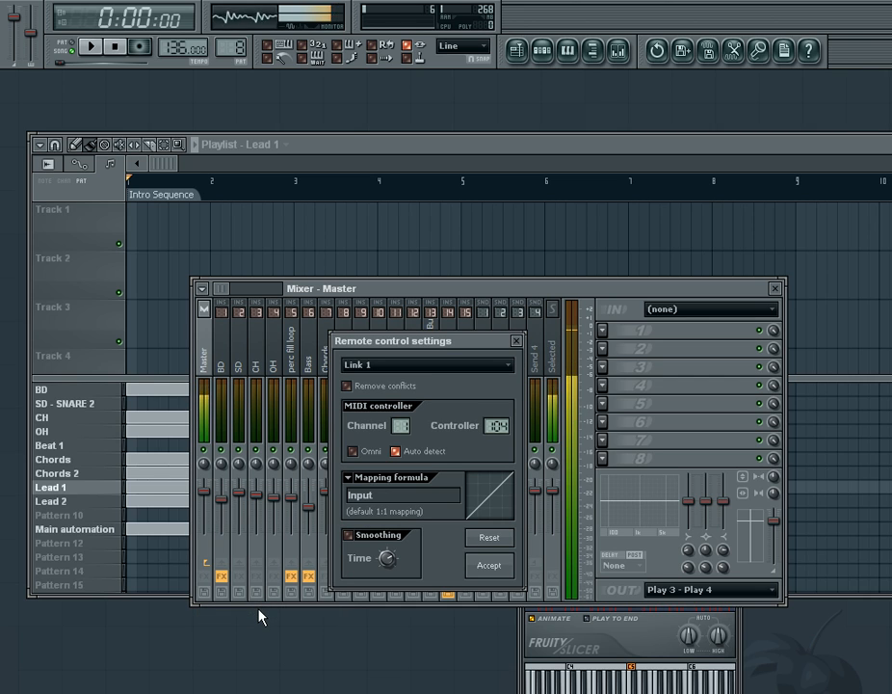